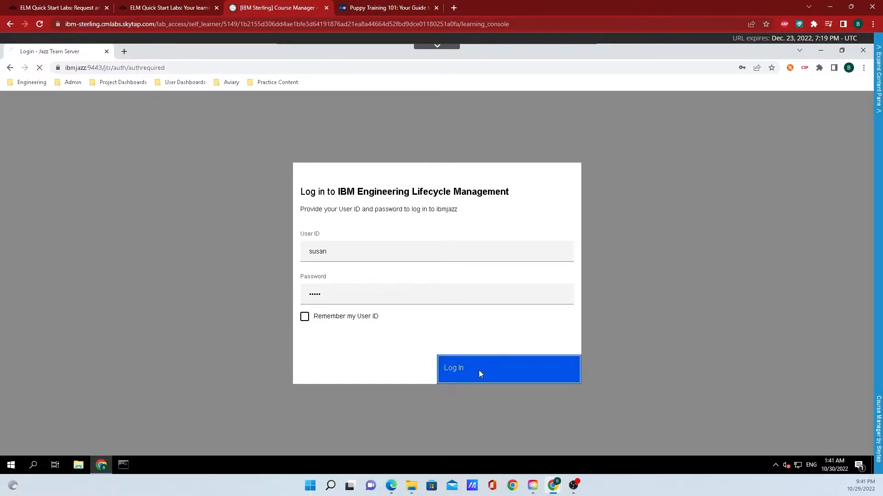
Log in to the Jazz Team Server as Susan and load the personal dashboard.
click(508, 369)
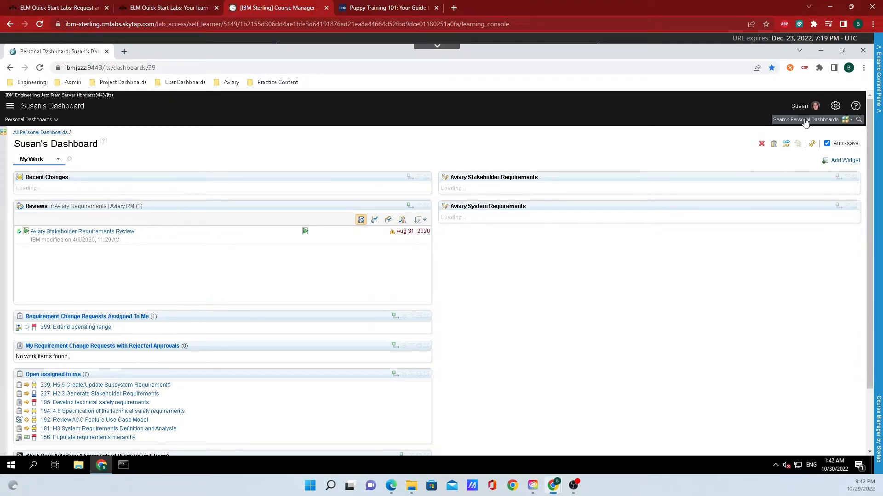
mouse_move(836, 106)
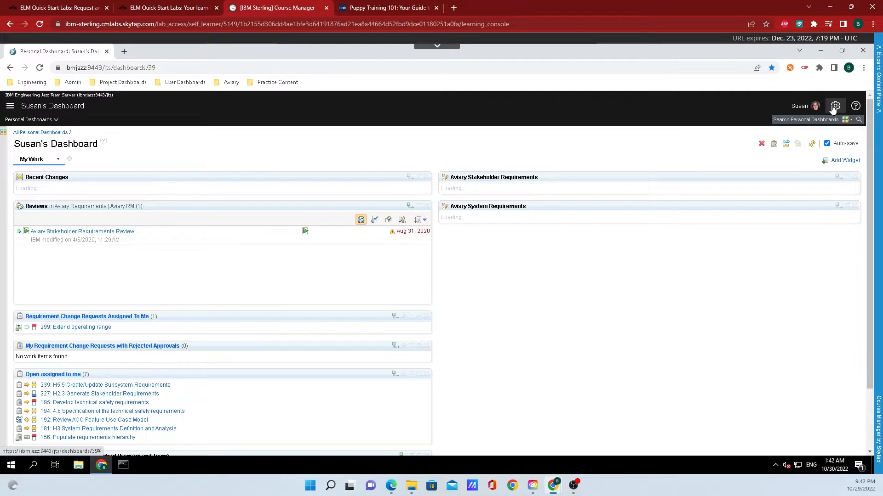
Start Create Lifecycle Project from the administration gear menu.
click(835, 106)
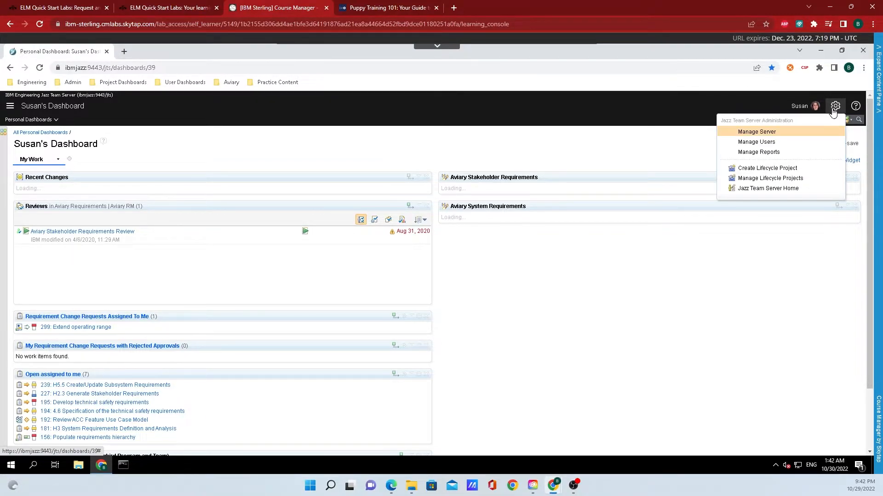
mouse_move(767, 167)
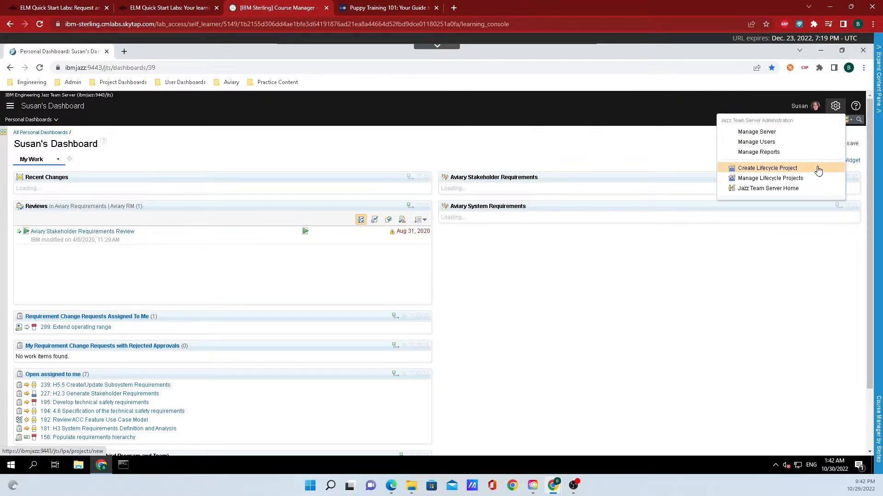
click(766, 168)
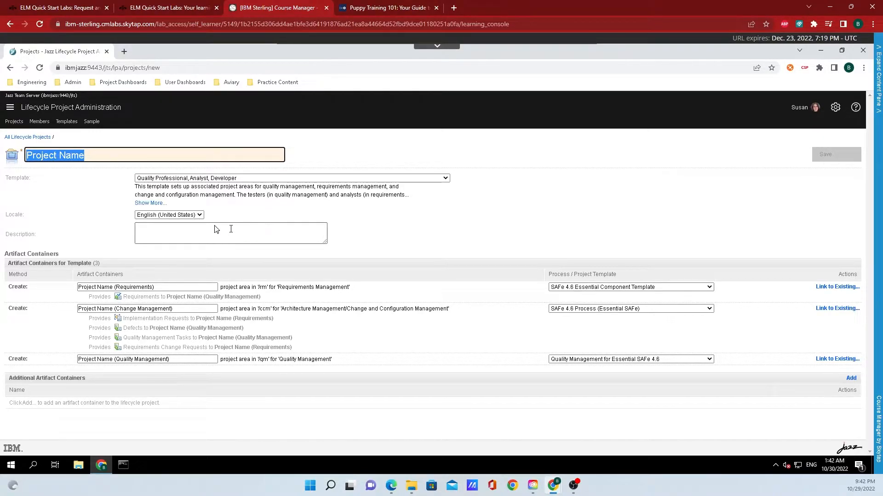
Name the project 'Bernedoodle Puppy Training', keeping English locale and the Quality Professional, Analyst, Developer template.
click(169, 215)
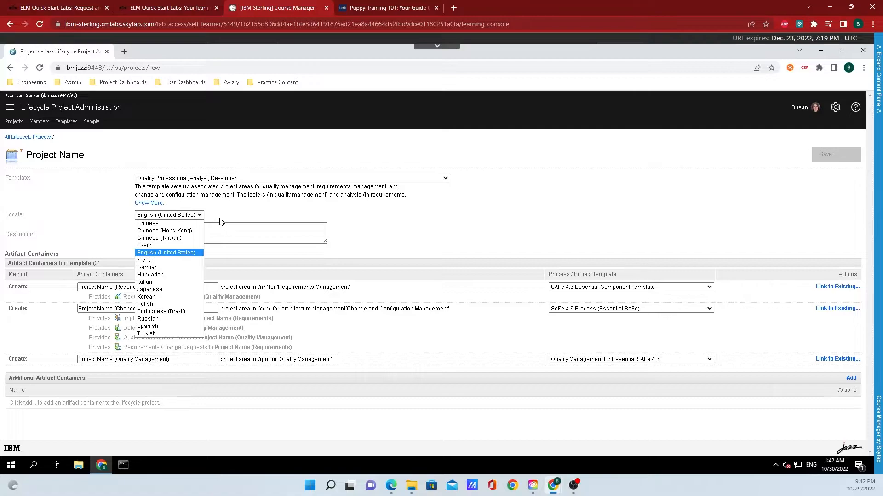
click(166, 252)
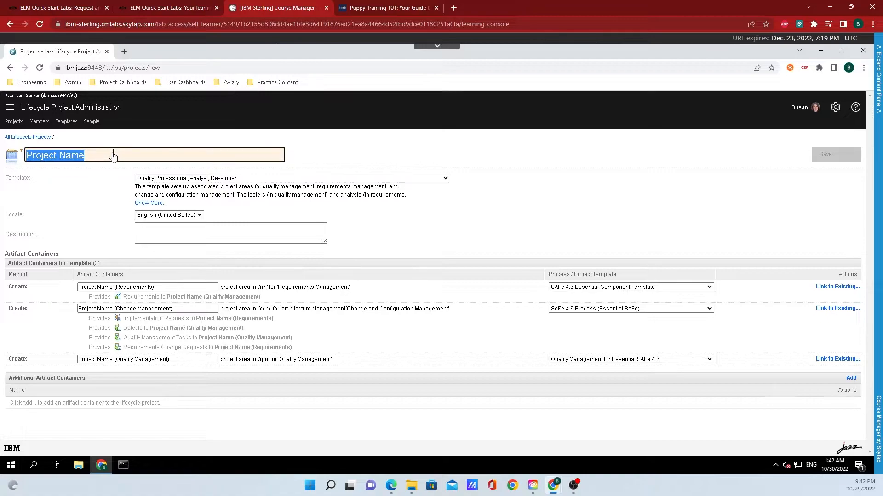
text(Bernedoodle Puppy Training)
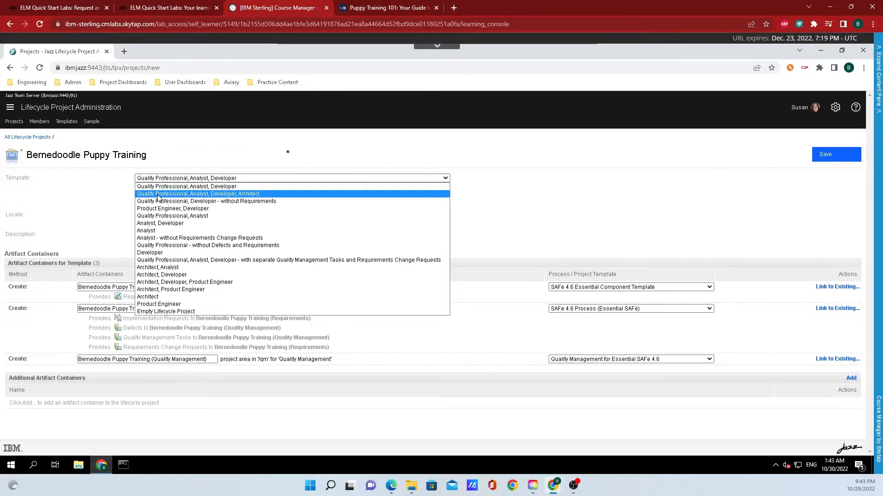
click(198, 194)
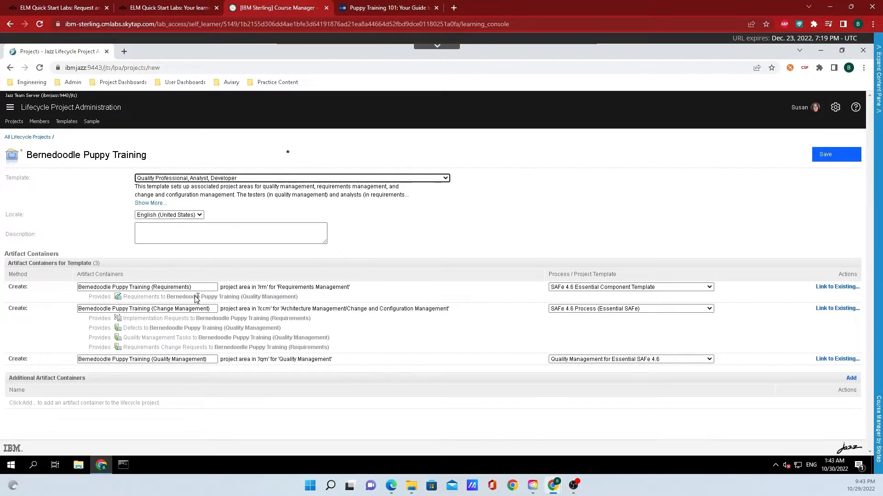
mouse_move(632, 287)
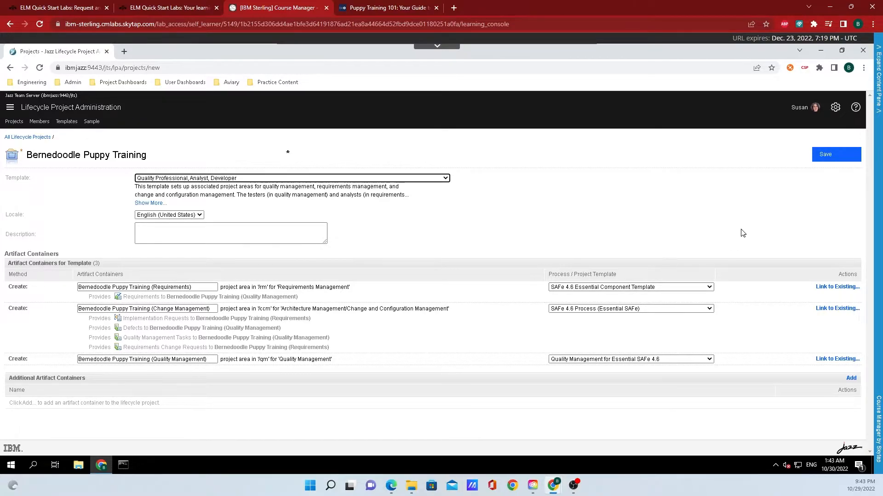
Save Bernedoodle Puppy Training so its three artifact containers are created.
click(835, 155)
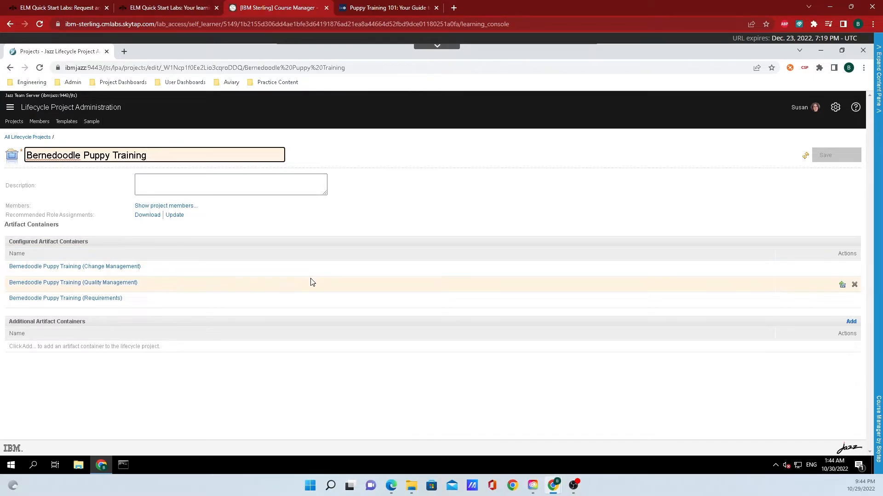
mouse_move(316, 282)
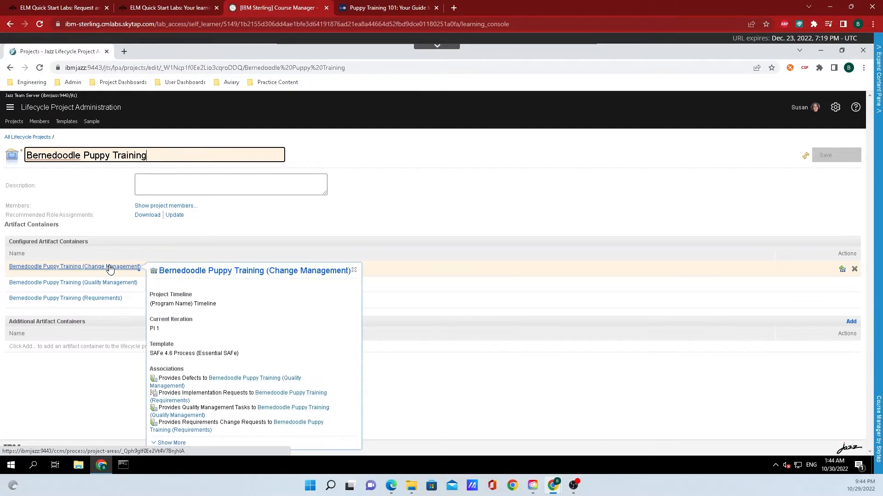
mouse_move(100, 265)
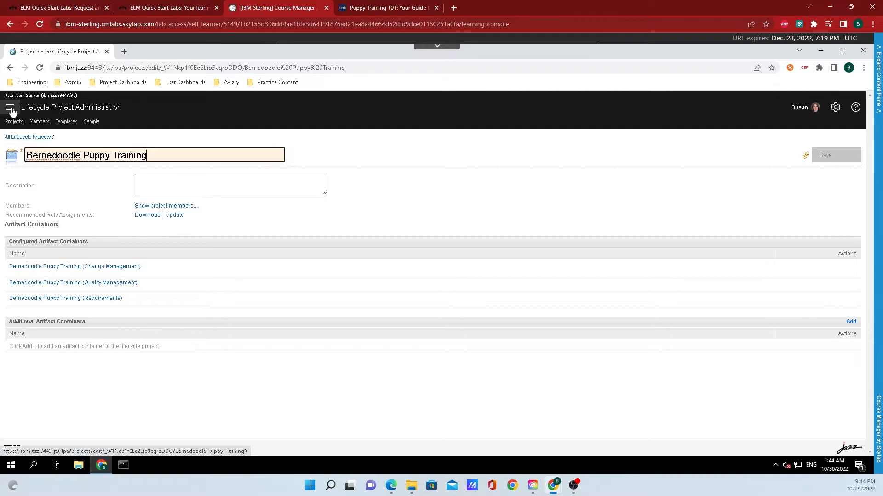
mouse_move(10, 108)
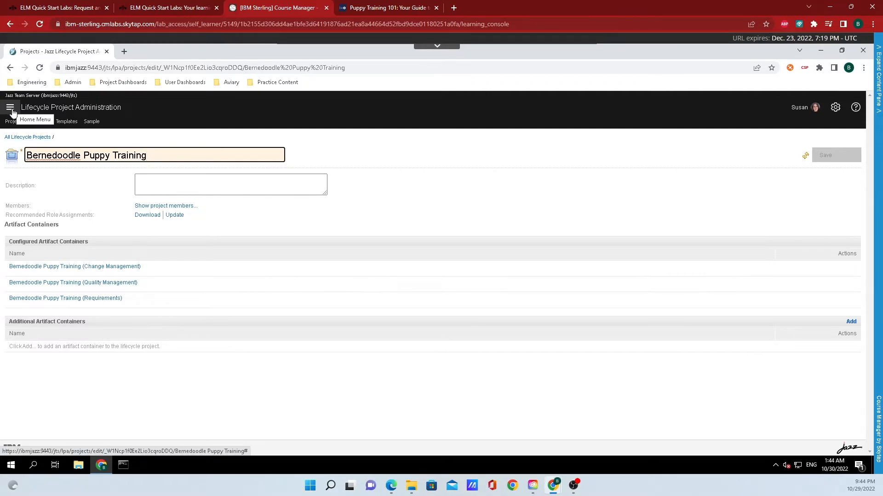
Open Bernedoodle Puppy Training (Requirements) from the Home Menu under DOORS Next.
click(10, 107)
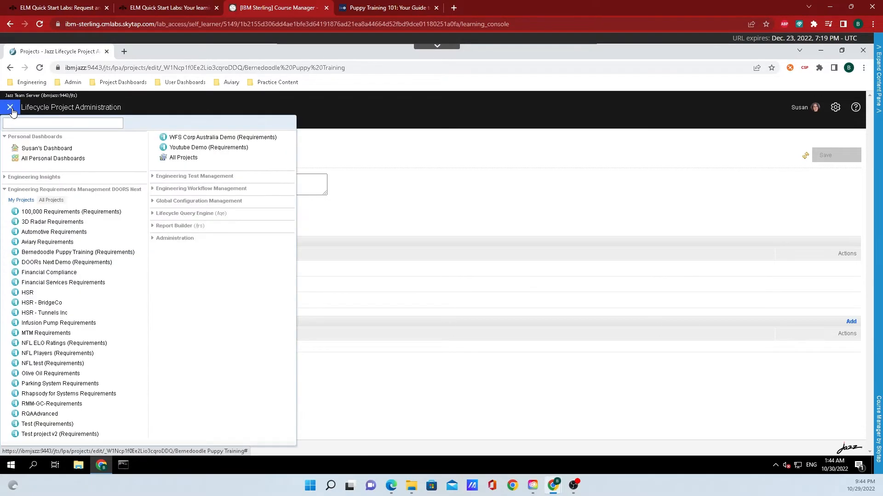
mouse_move(44, 313)
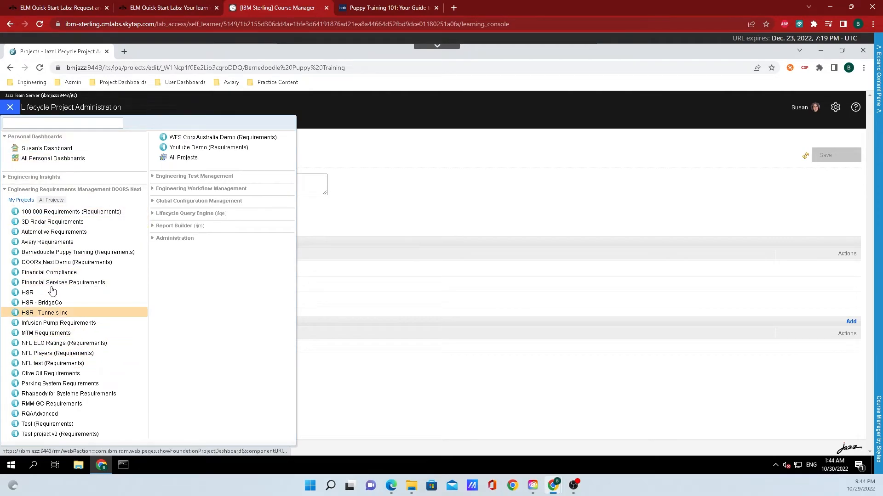
mouse_move(63, 283)
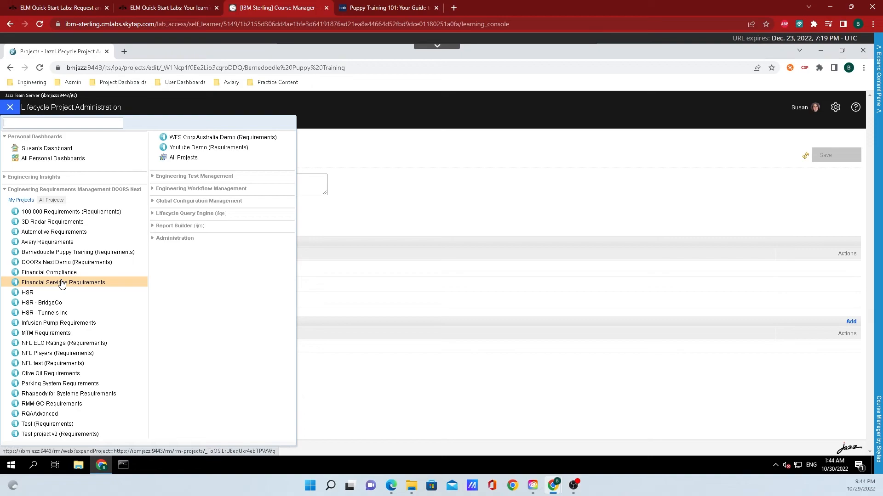
mouse_move(49, 272)
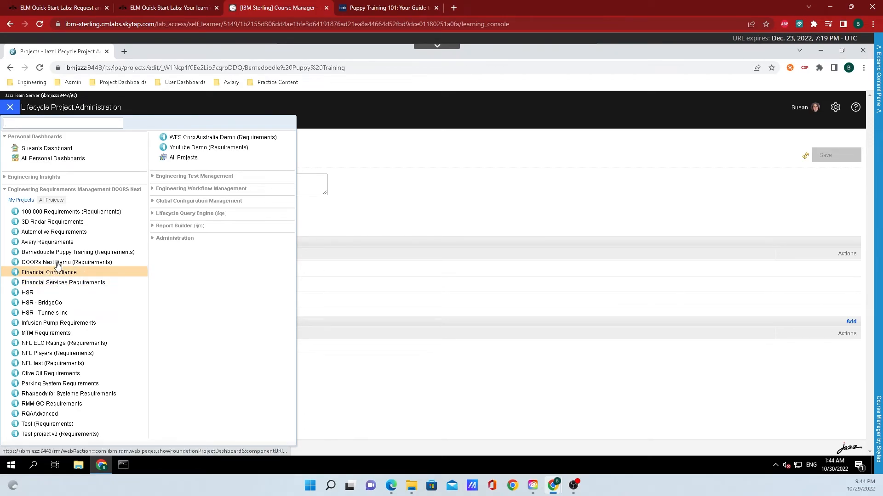
mouse_move(77, 252)
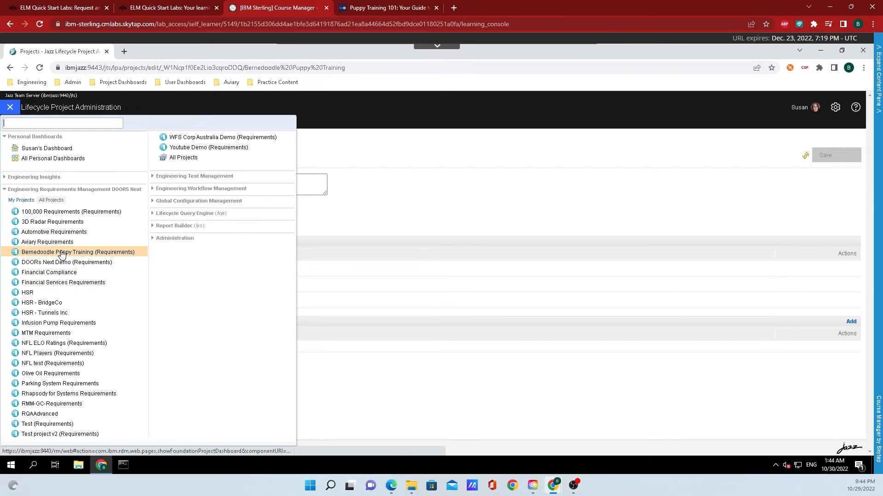
mouse_move(111, 246)
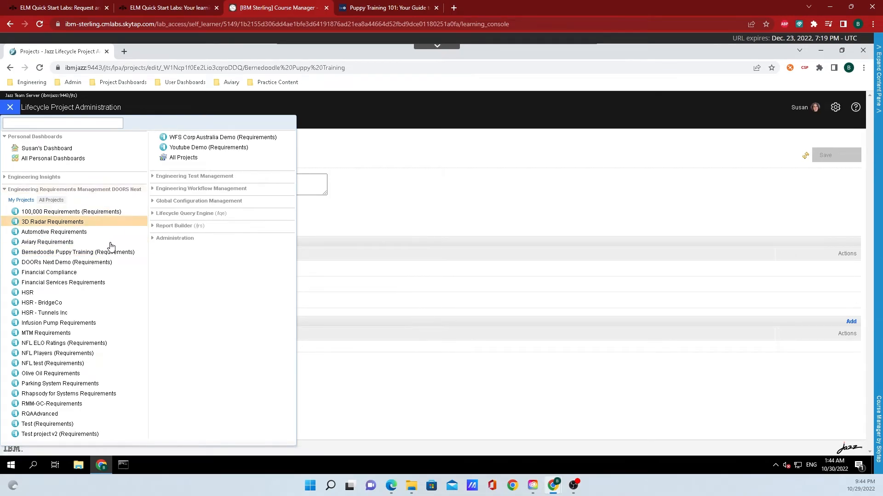
click(53, 221)
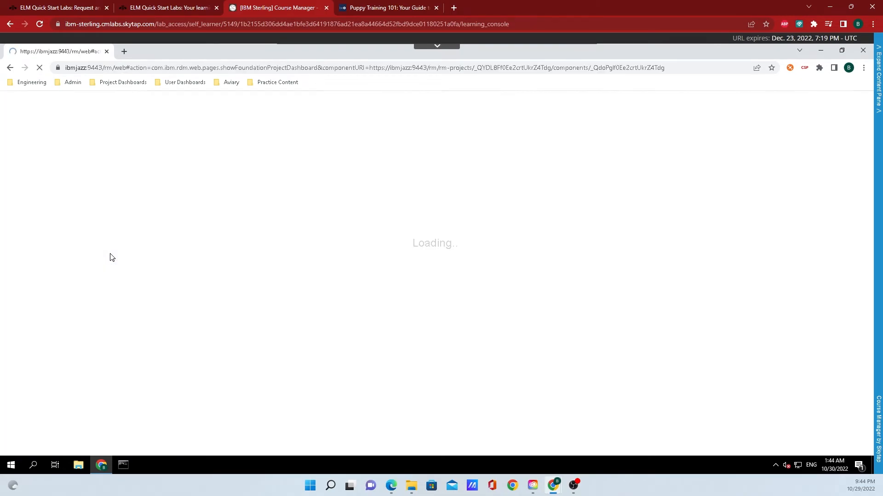